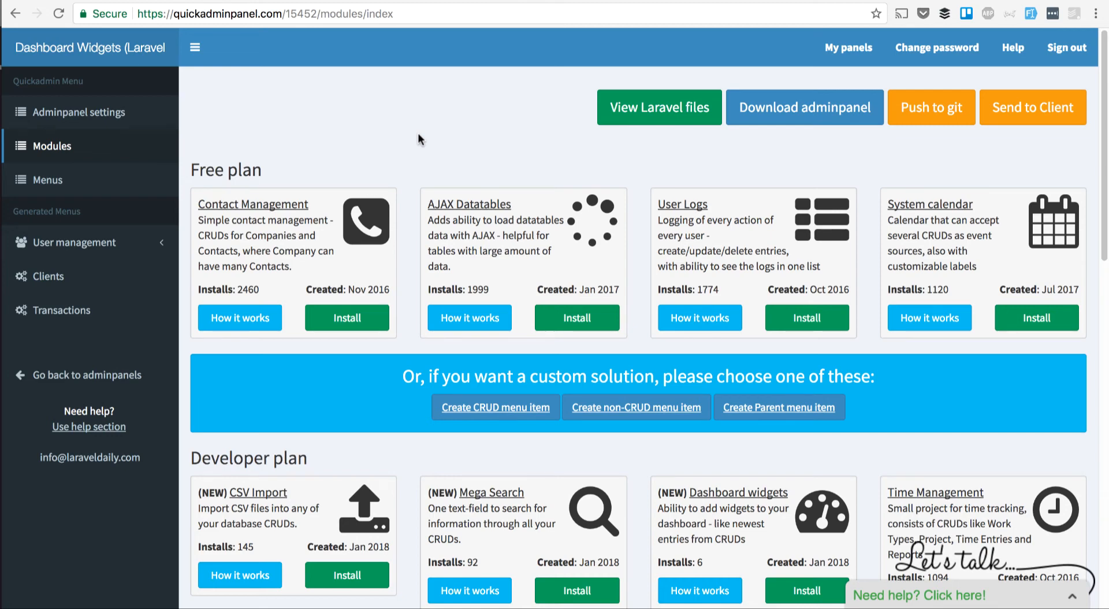
Install the Dashboard widgets module from the Developer plan modules
{"action": "scroll", "scroll_direction": "down", "scroll_amount": 3}
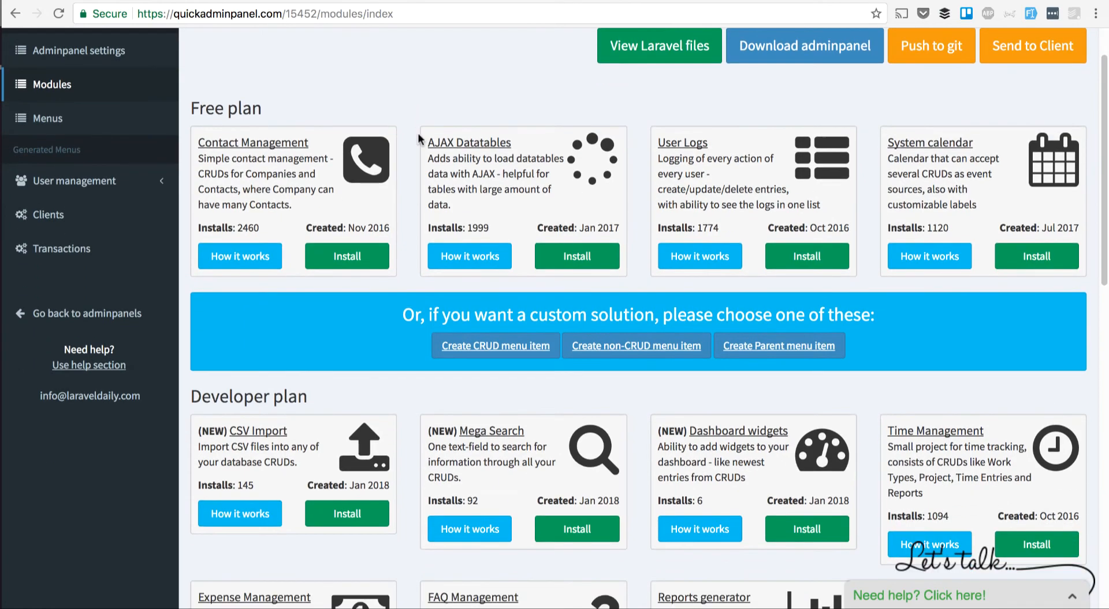
{"action": "scroll", "scroll_direction": "down", "scroll_amount": 3}
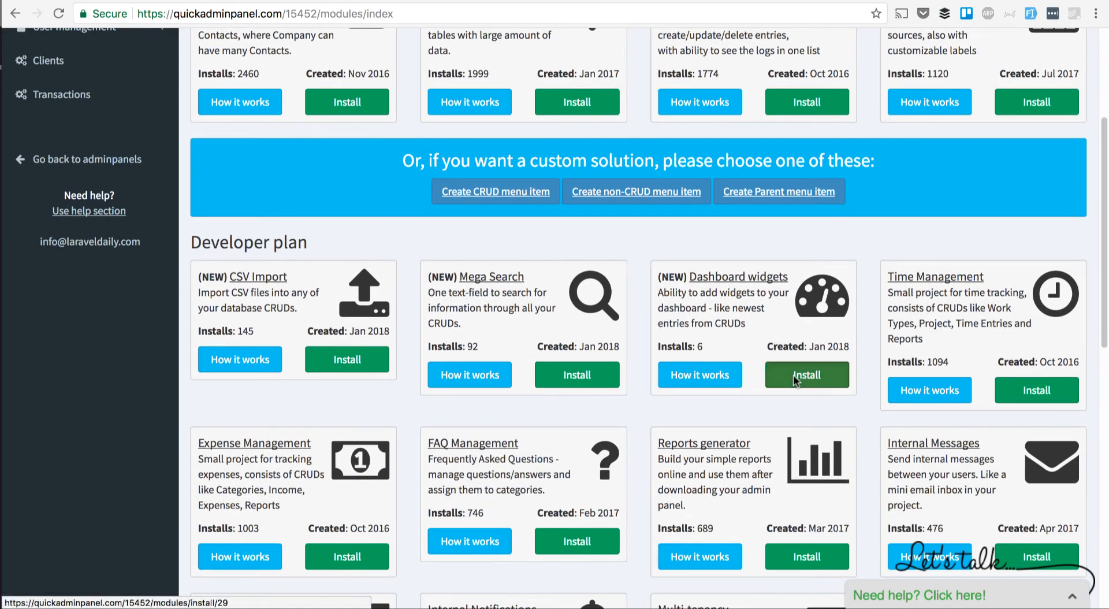
{"action": "left_click", "coordinate": [805, 374]}
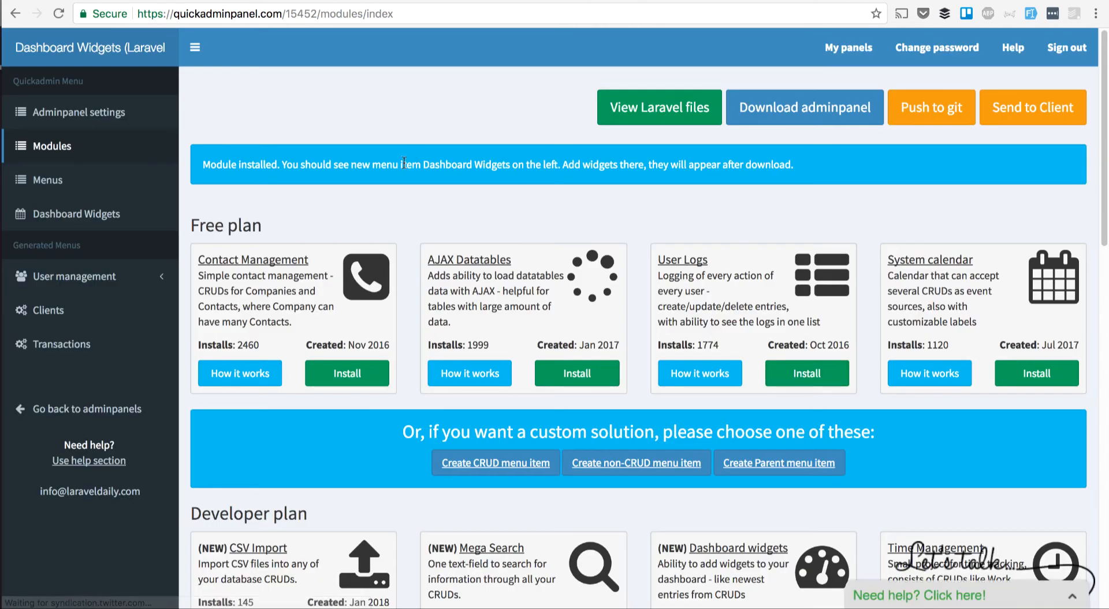
{"action": "mouse_move", "coordinate": [76, 214]}
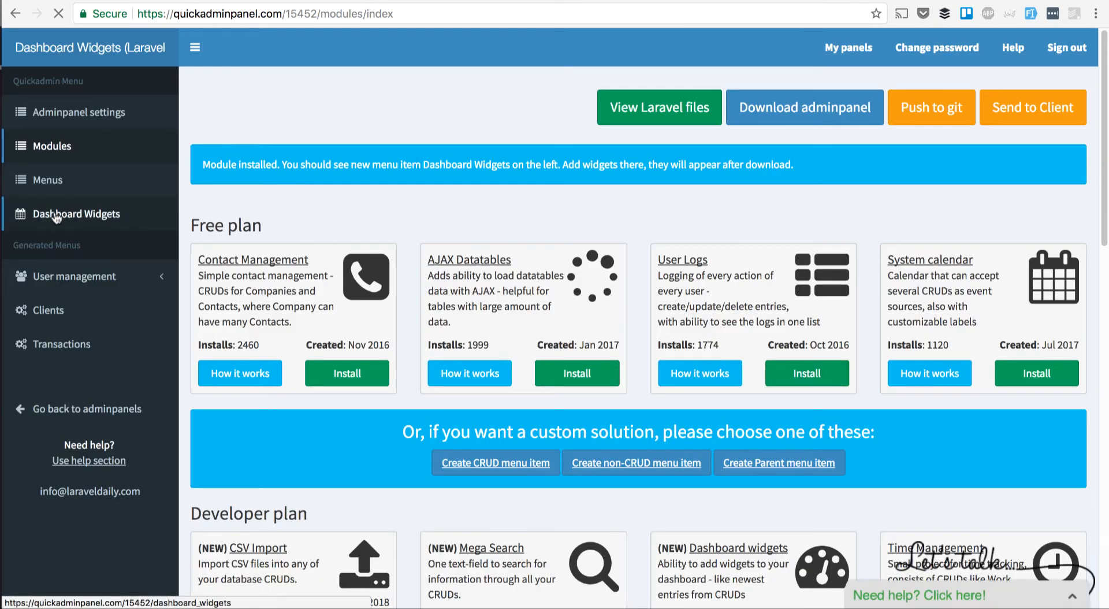
Create a dashboard widget showing 5 Clients entries
{"action": "left_click", "coordinate": [77, 214]}
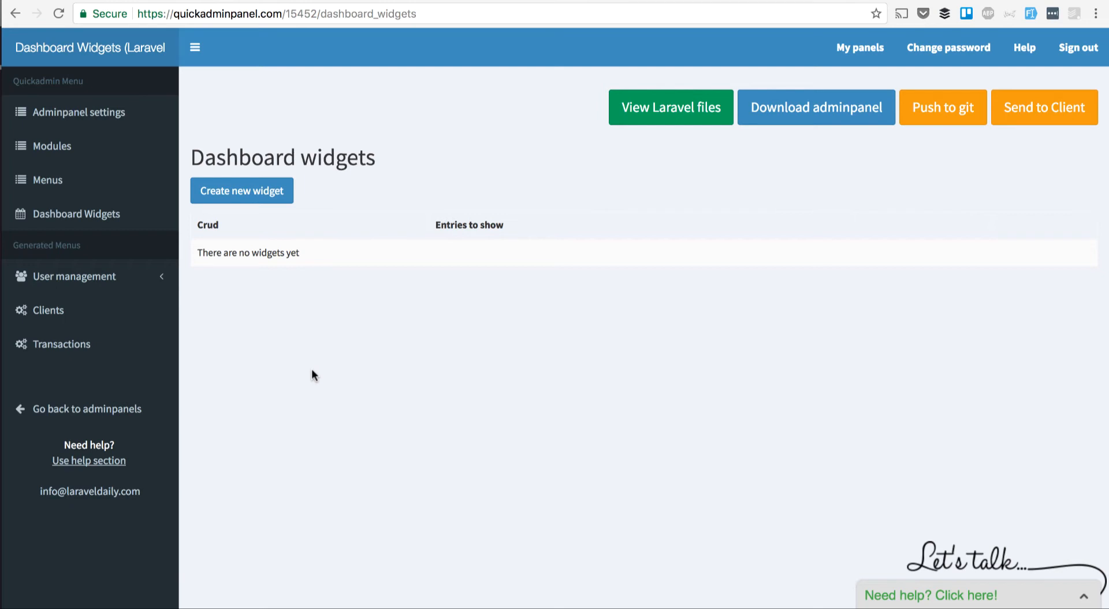
{"action": "left_click", "coordinate": [241, 190]}
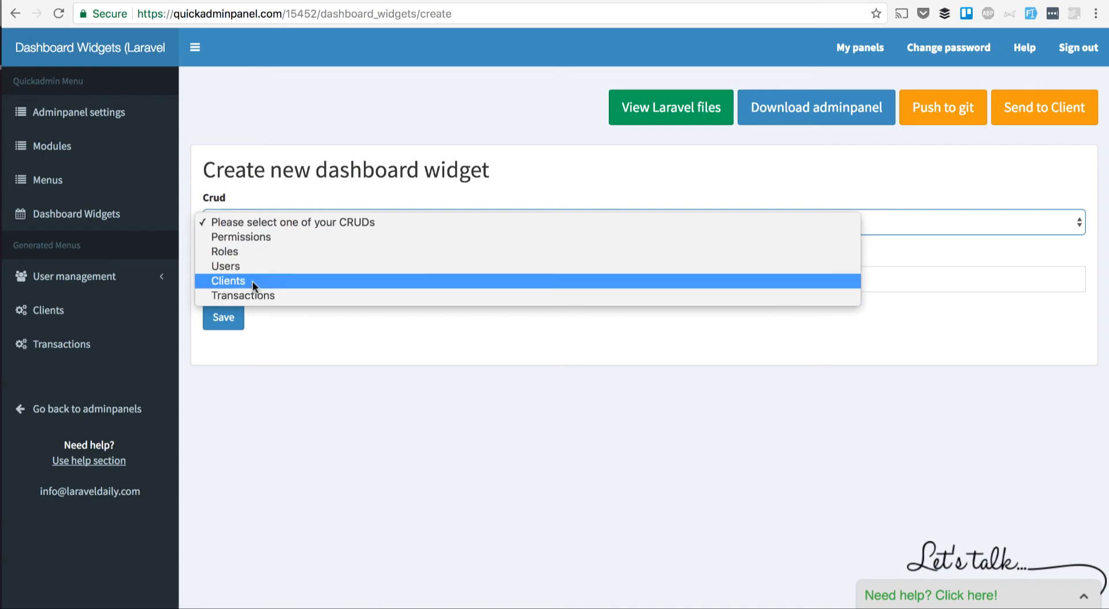
{"action": "left_click", "coordinate": [227, 281]}
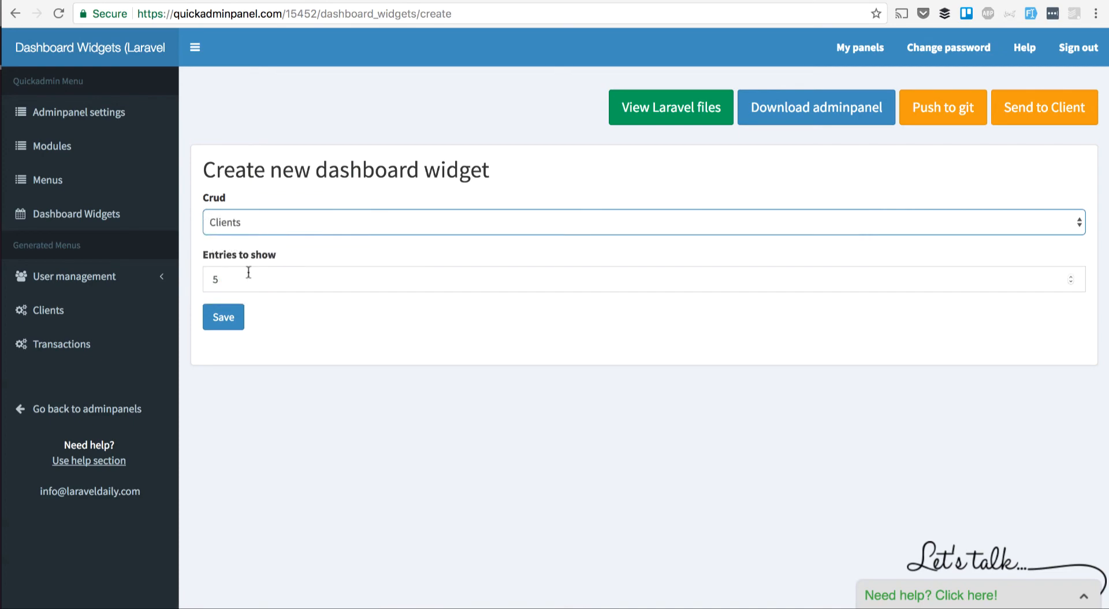
{"action": "left_click", "coordinate": [223, 316]}
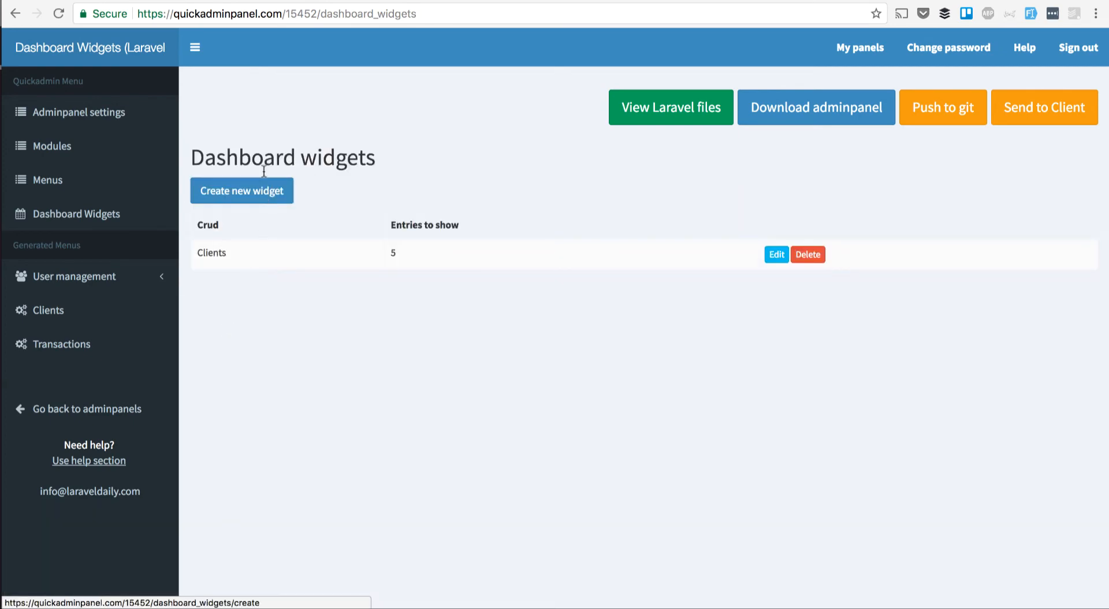
Create a Transactions widget showing 5 entries
{"action": "left_click", "coordinate": [242, 190]}
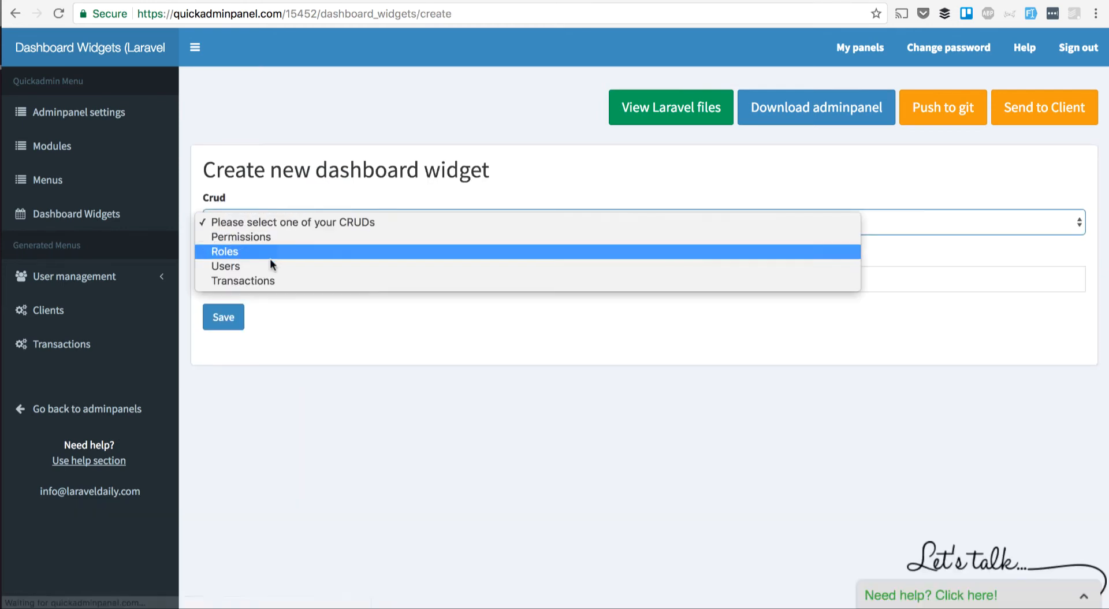
{"action": "left_click", "coordinate": [242, 281]}
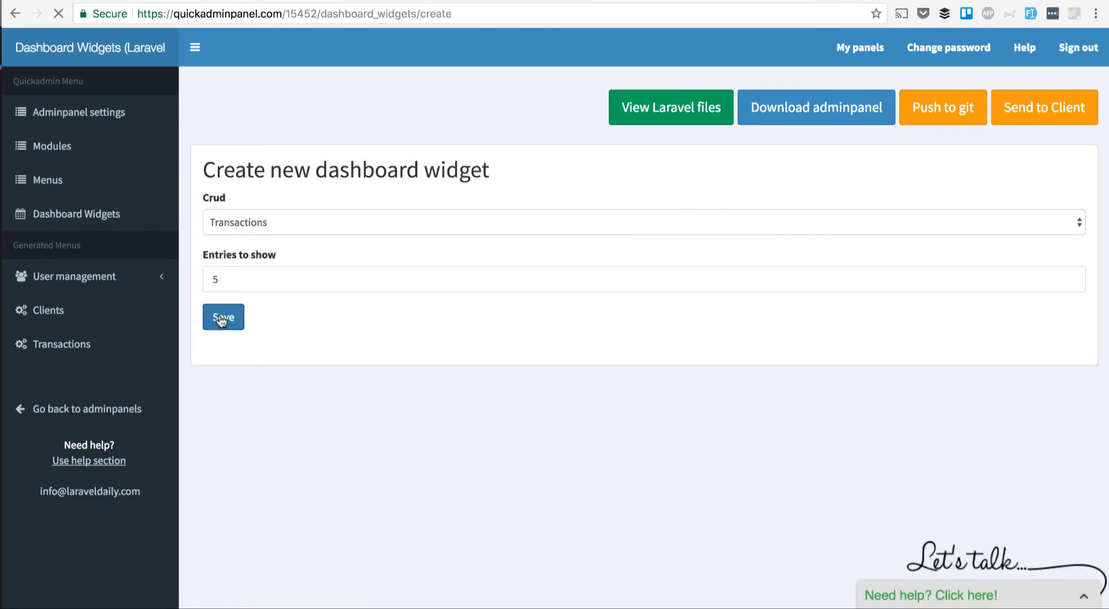
{"action": "left_click", "coordinate": [223, 316]}
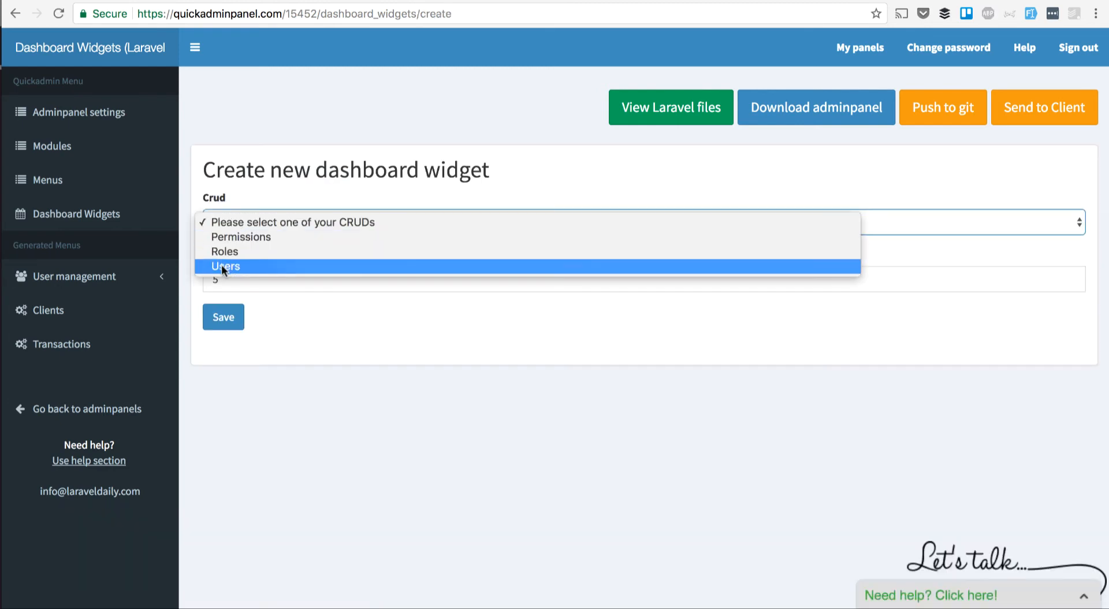
Create a Users widget showing 10 entries
{"action": "left_click", "coordinate": [225, 266]}
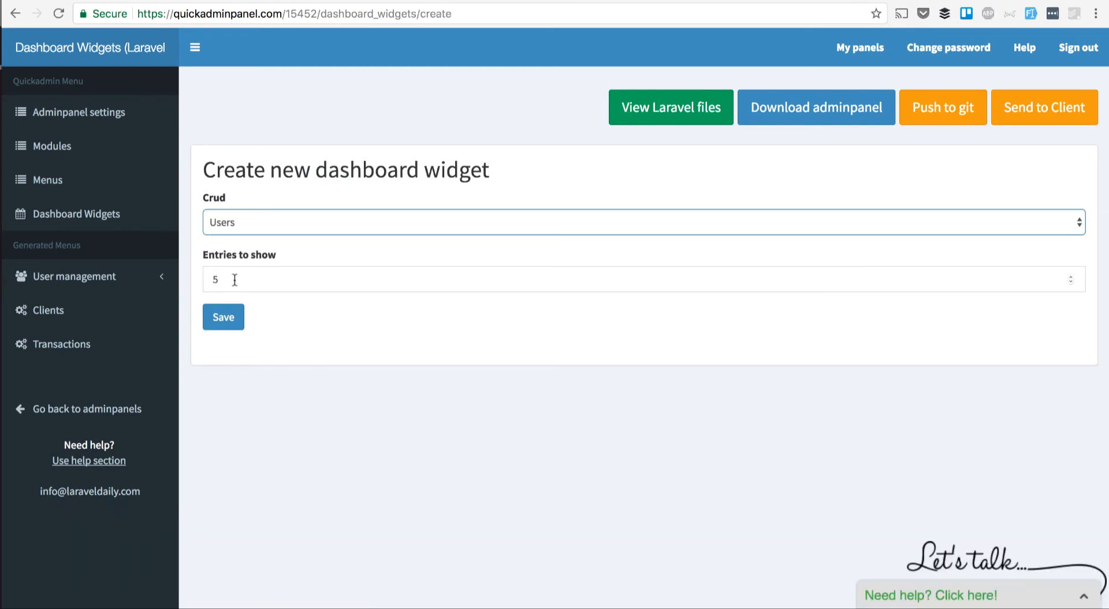
{"action": "type", "text": "9"}
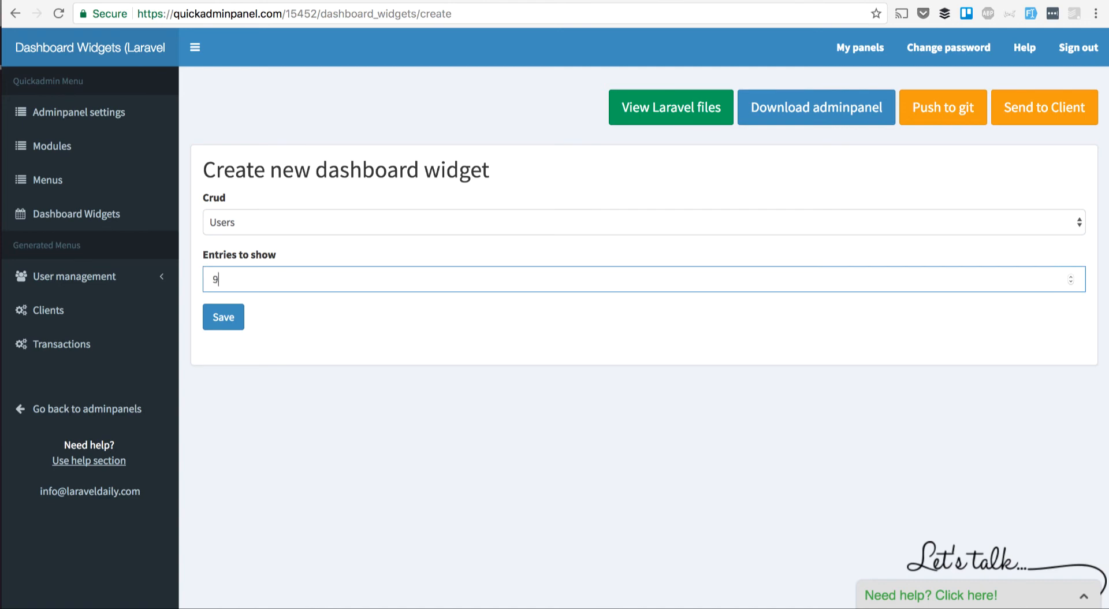
{"action": "type", "text": "0"}
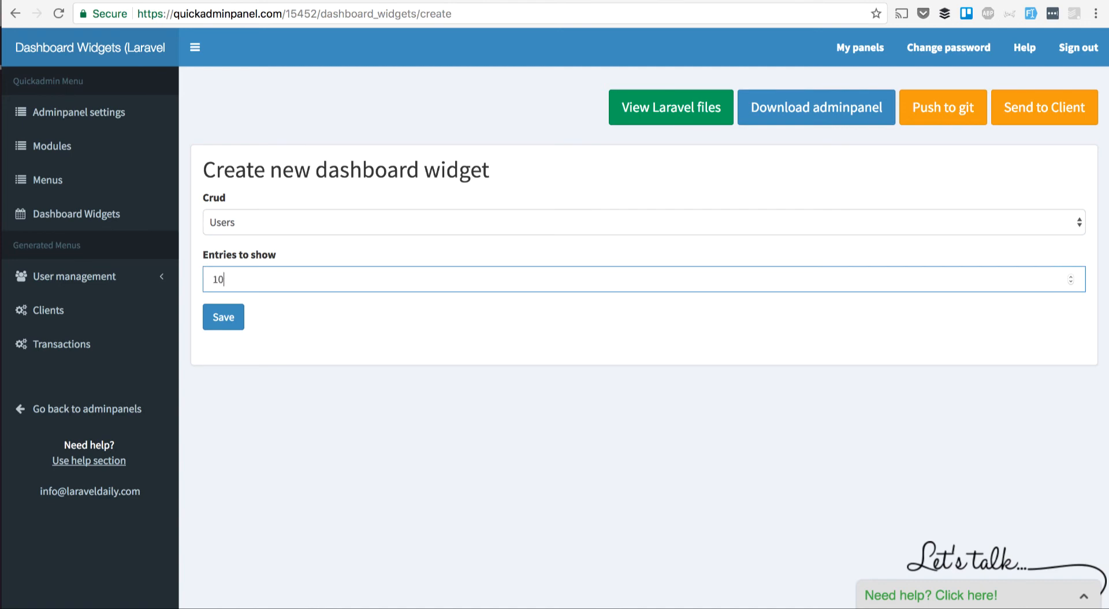
{"action": "left_click", "coordinate": [222, 317]}
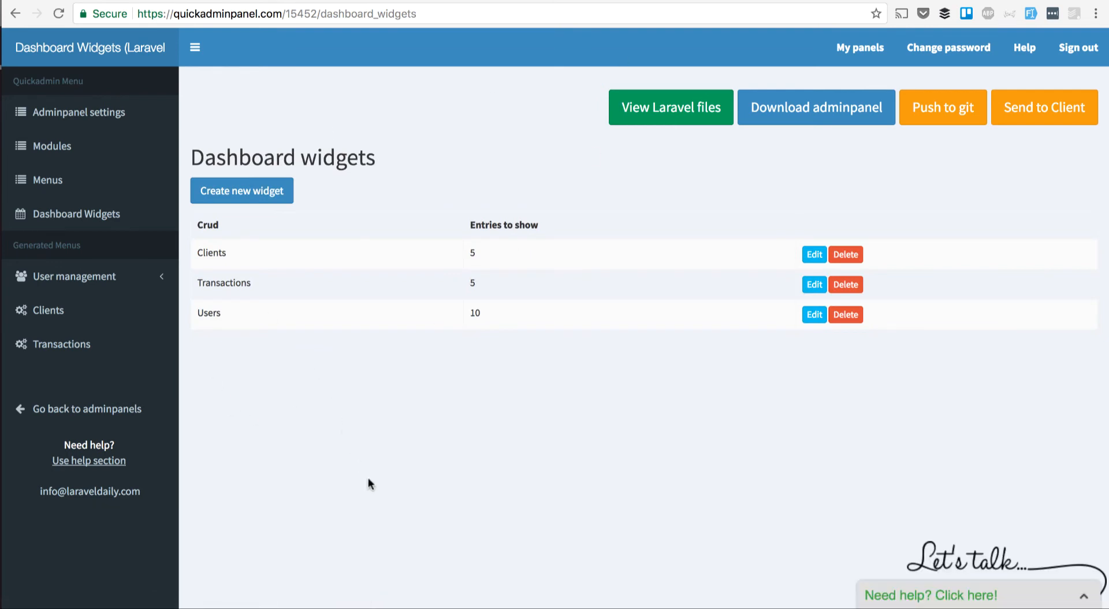
{"action": "mouse_move", "coordinate": [540, 439]}
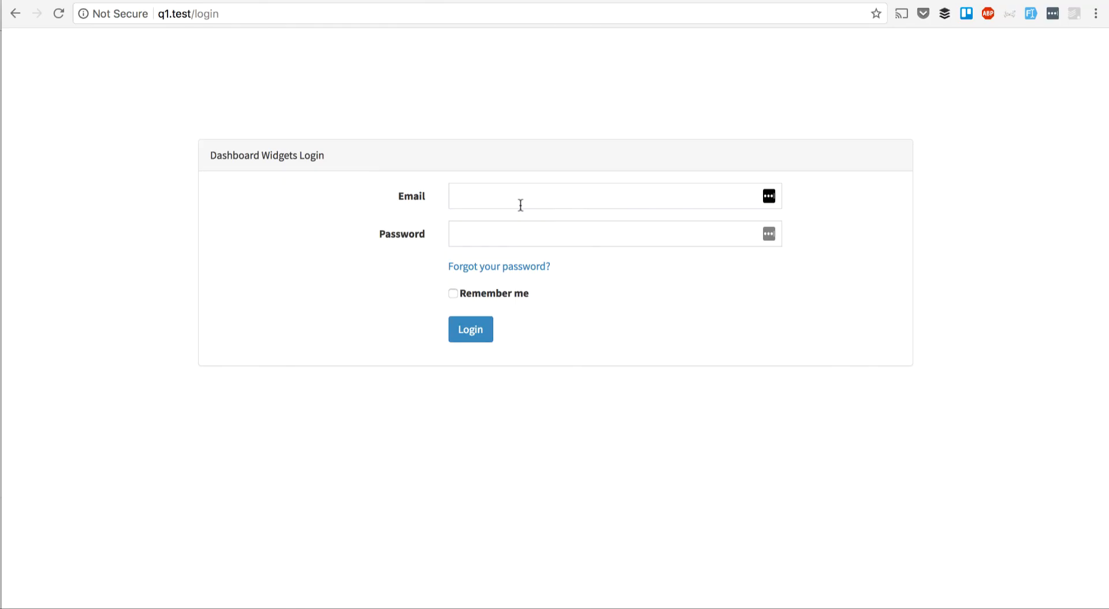
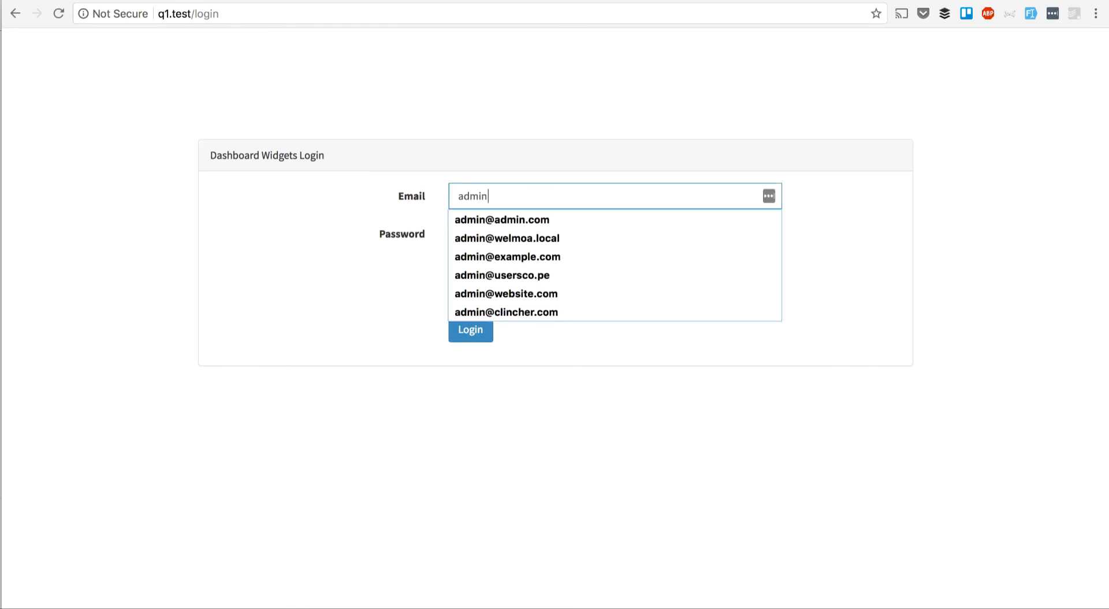
Sign in to the q1.test admin panel with the saved admin email and password
{"action": "left_click", "coordinate": [501, 219]}
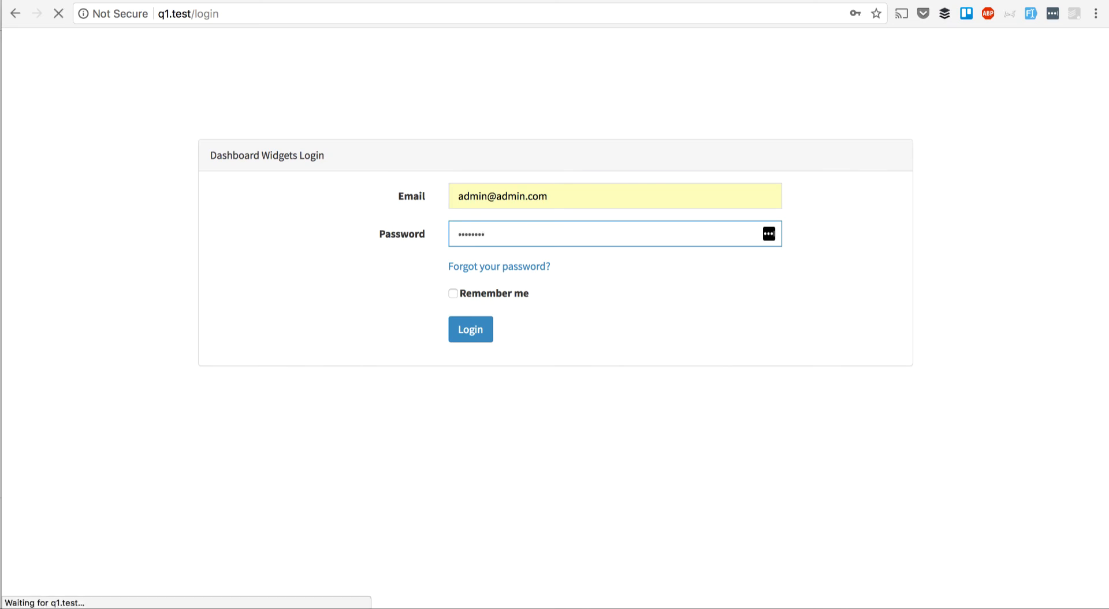
{"action": "left_click", "coordinate": [470, 329]}
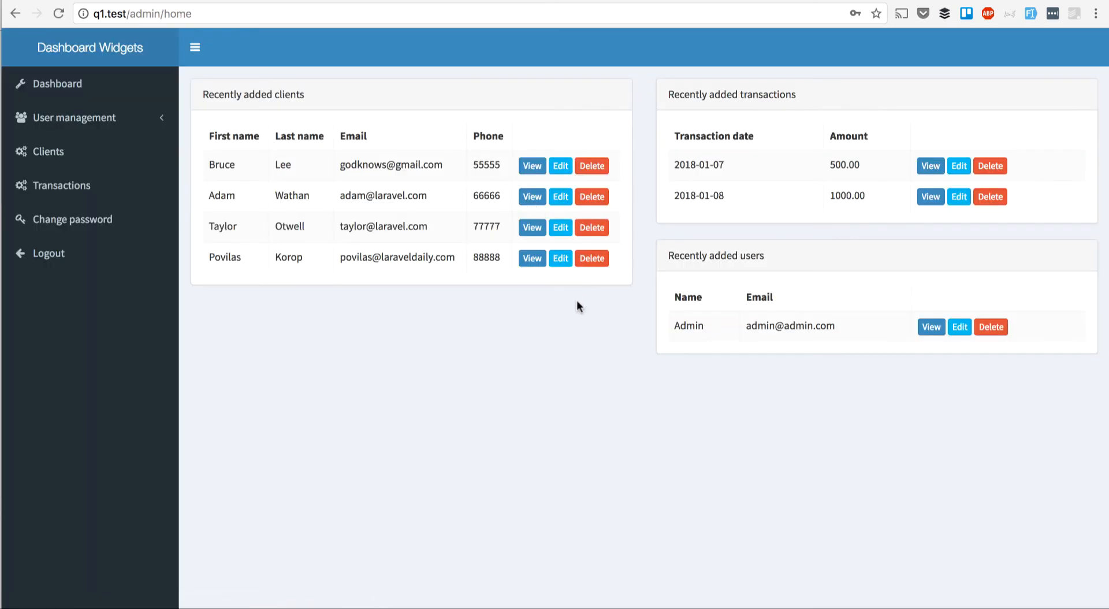
{"action": "mouse_move", "coordinate": [305, 482]}
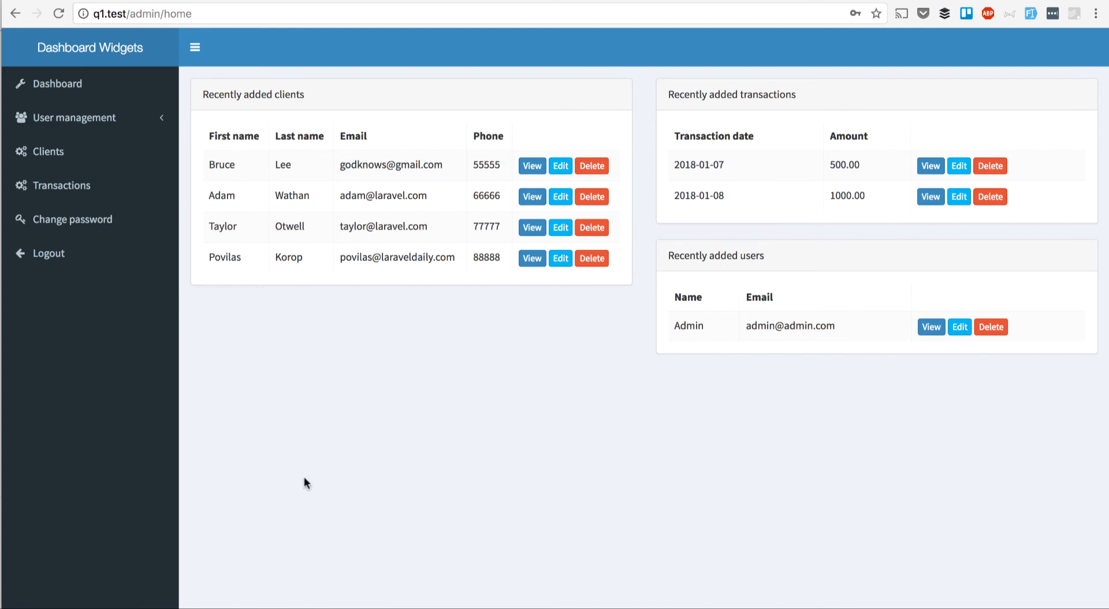
{"action": "mouse_move", "coordinate": [515, 358]}
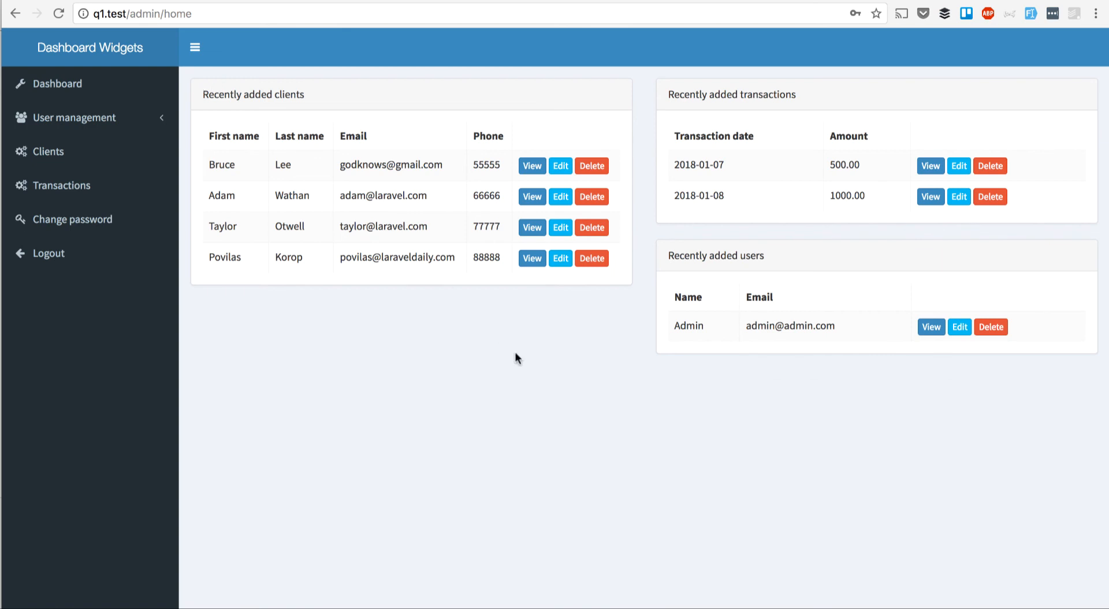
{"action": "mouse_move", "coordinate": [471, 298]}
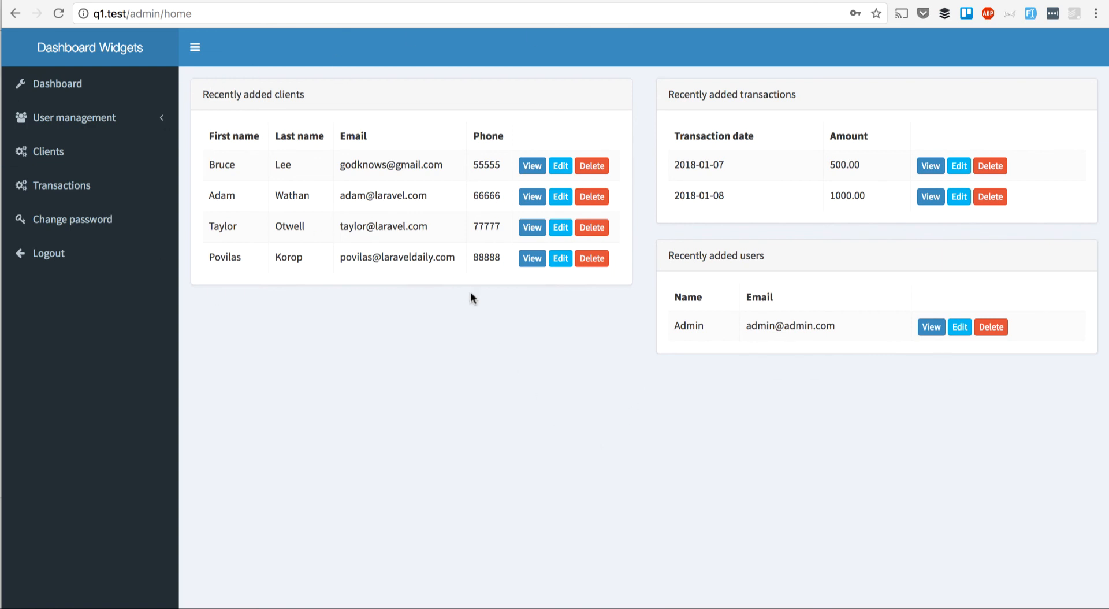
{"action": "mouse_move", "coordinate": [940, 209]}
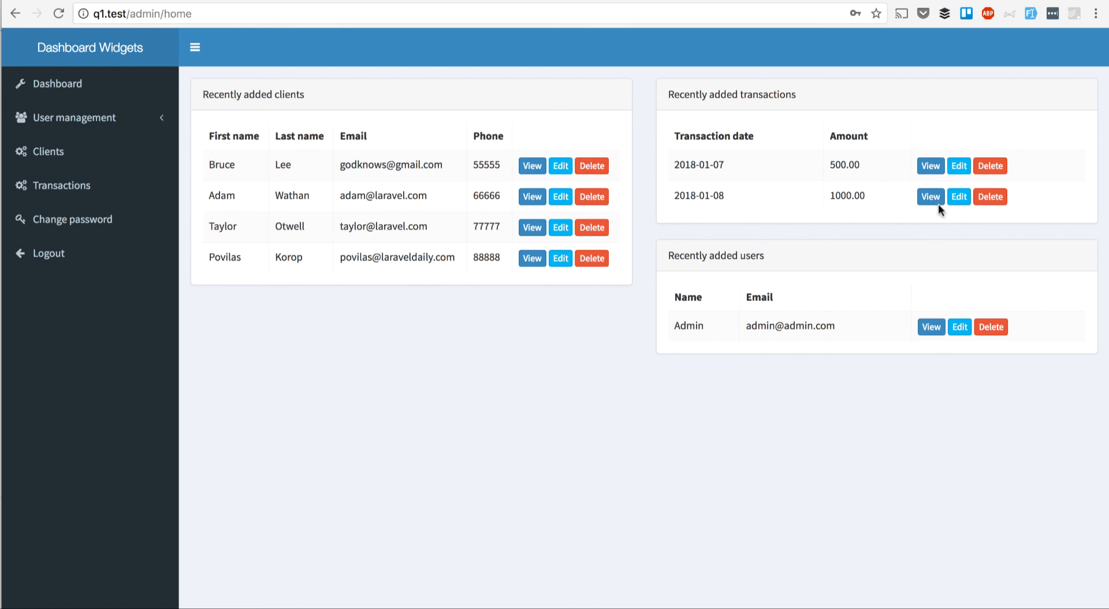
{"action": "mouse_move", "coordinate": [538, 368]}
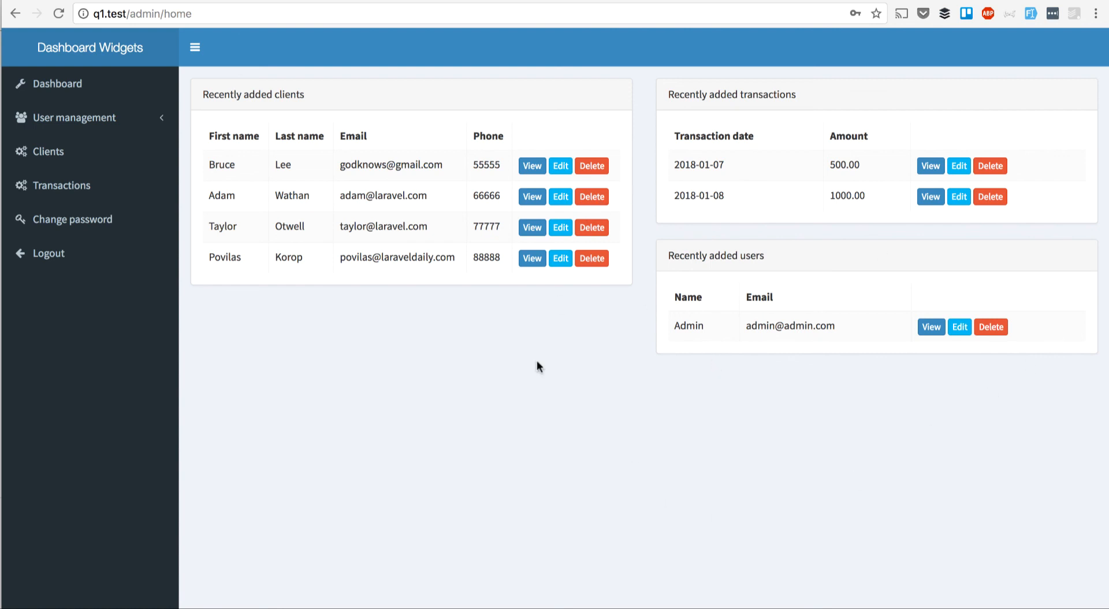
{"action": "mouse_move", "coordinate": [470, 468]}
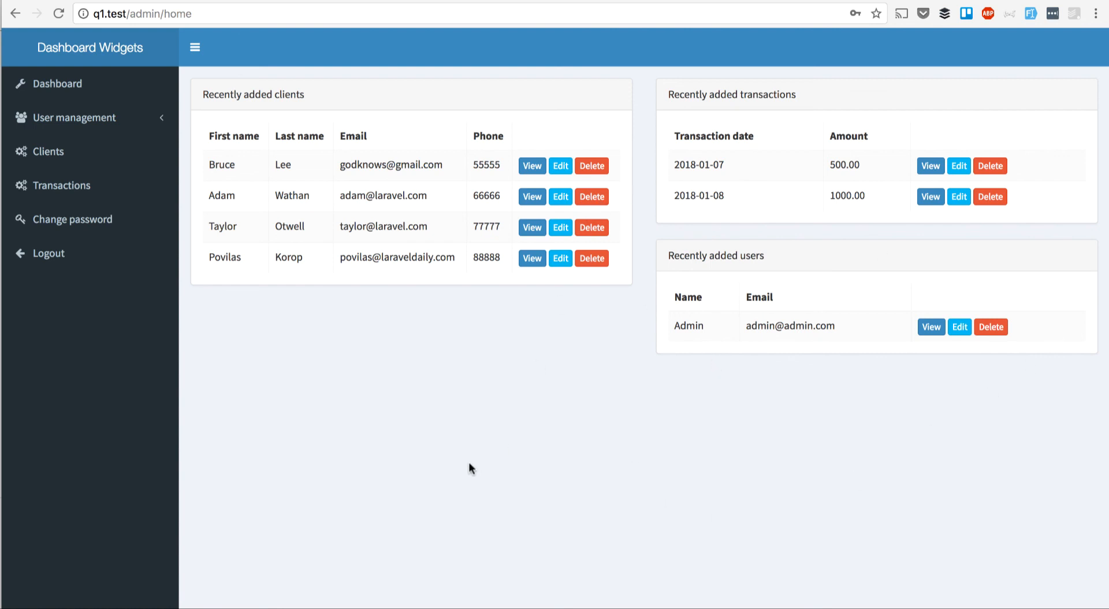